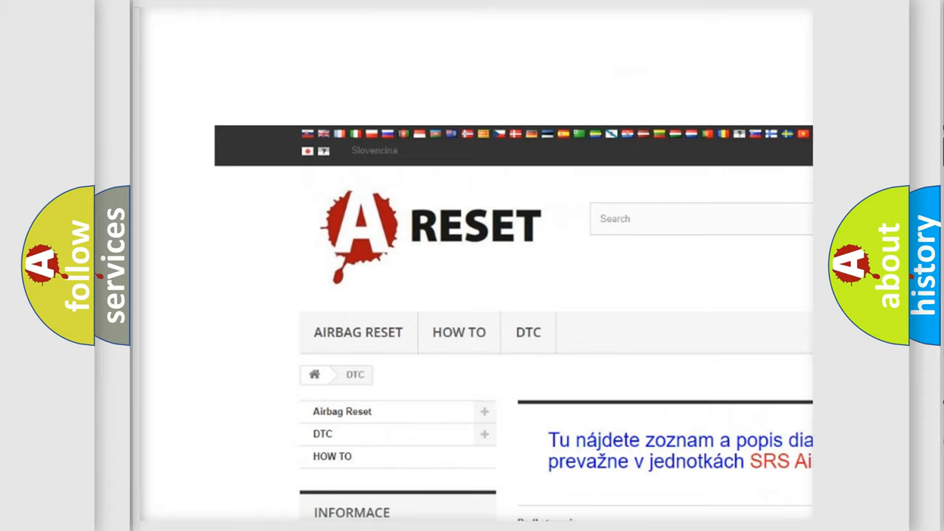
Step: Choose the NISSAN DTC tile from the brand grid and browse the Nissan trouble-code list
{"action": "scroll", "scroll_direction": "down", "scroll_amount": 3}
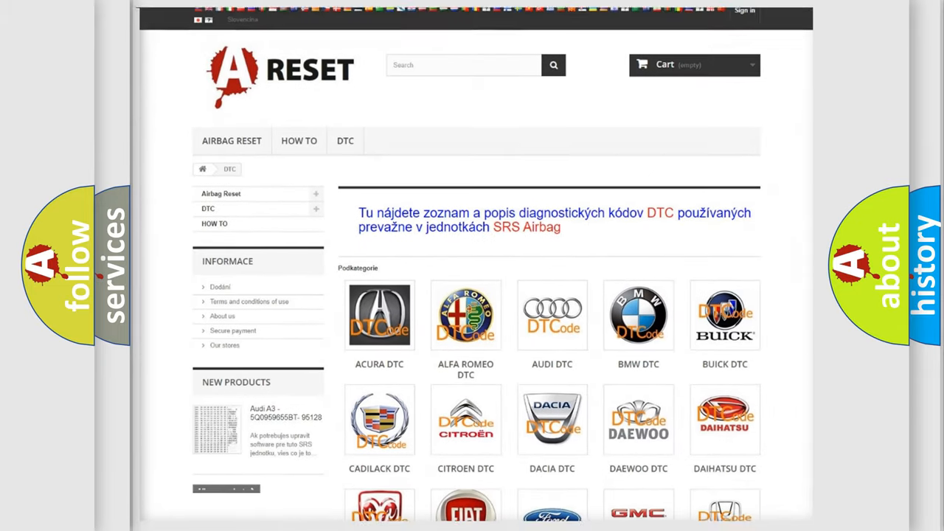
{"action": "scroll", "scroll_direction": "down", "scroll_amount": 3}
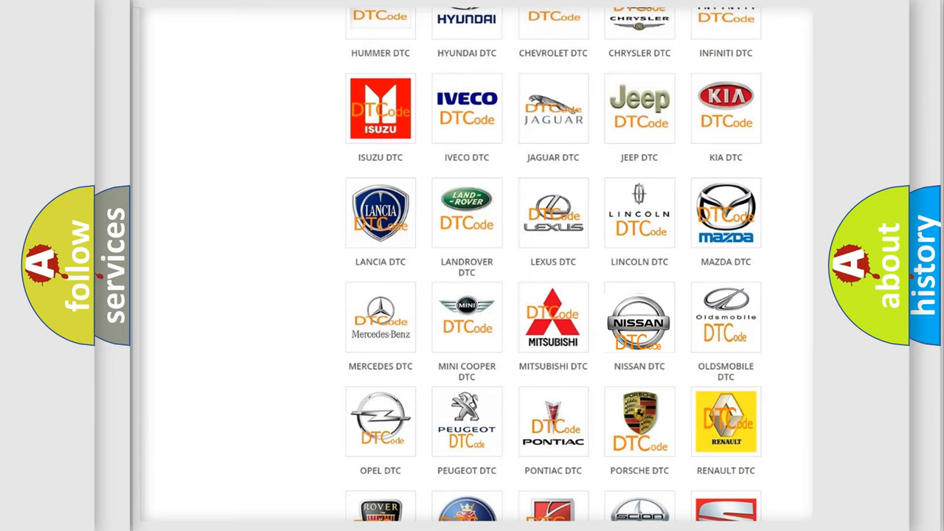
{"action": "left_click", "coordinate": [638, 316]}
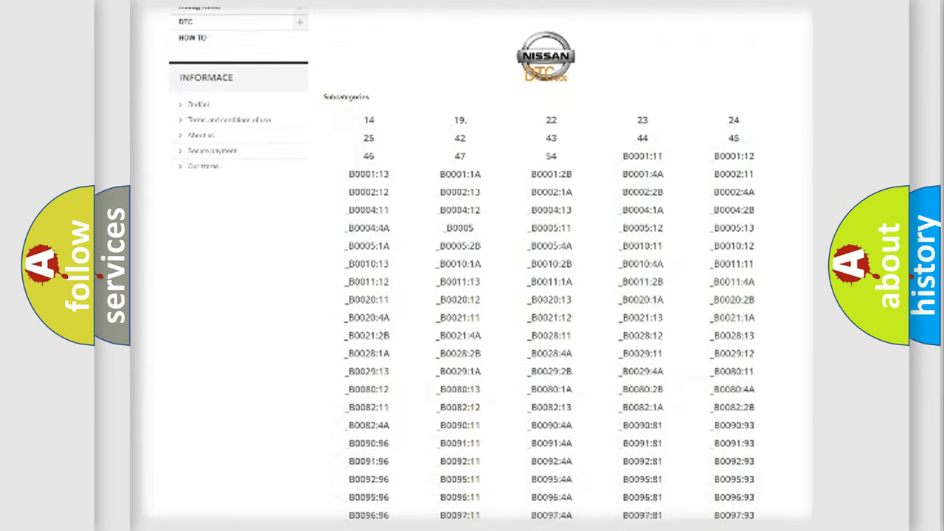
{"action": "scroll", "scroll_direction": "down", "scroll_amount": 3}
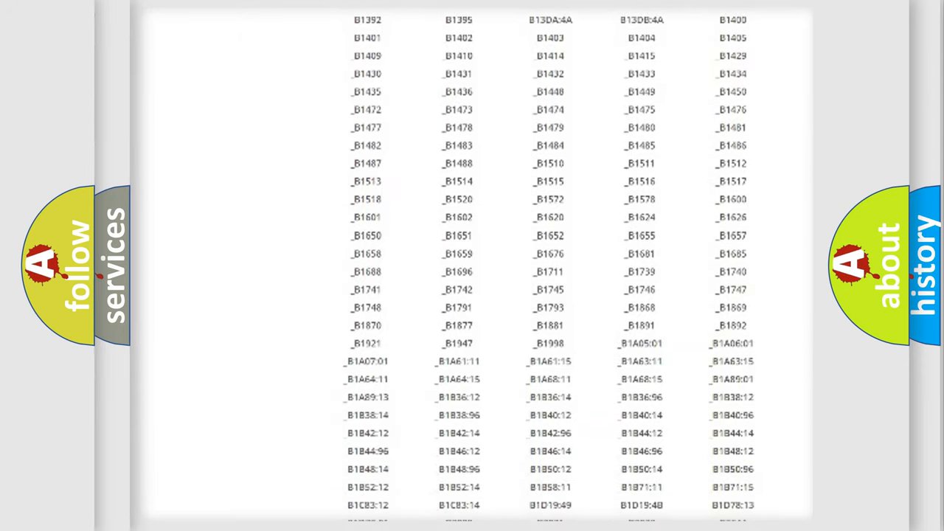